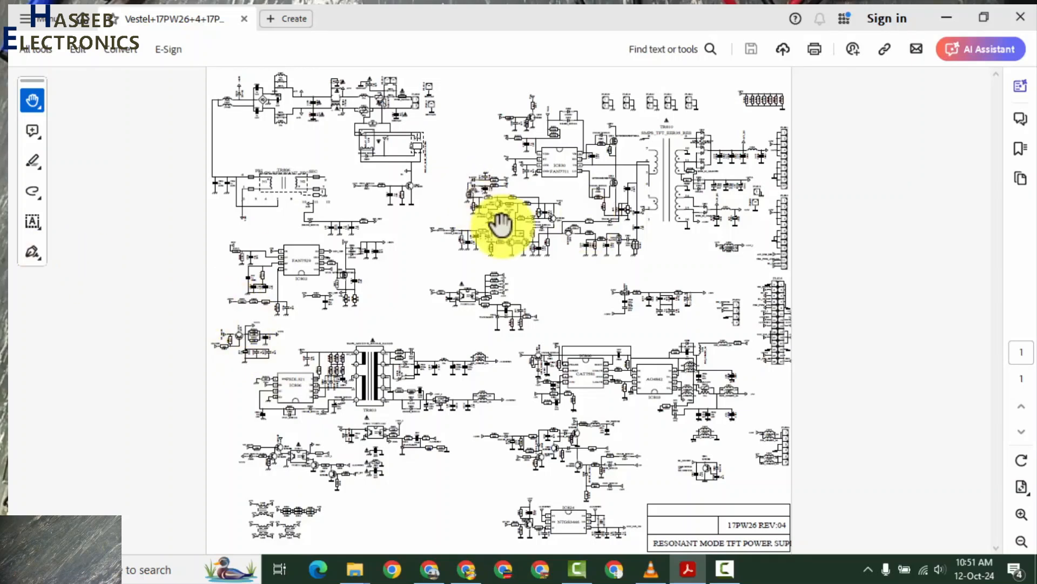
mouse_move(857, 499)
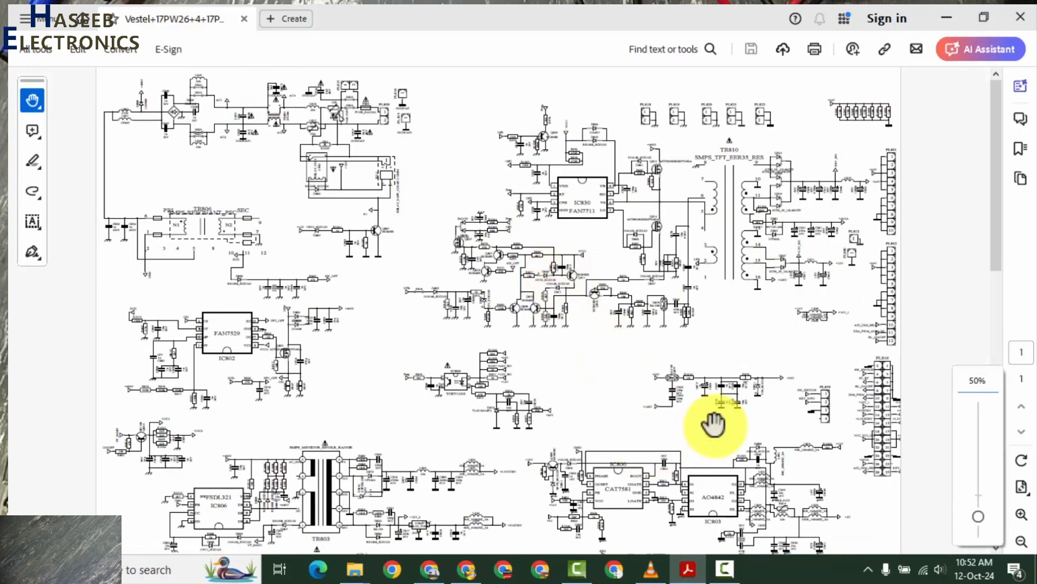
mouse_move(645, 368)
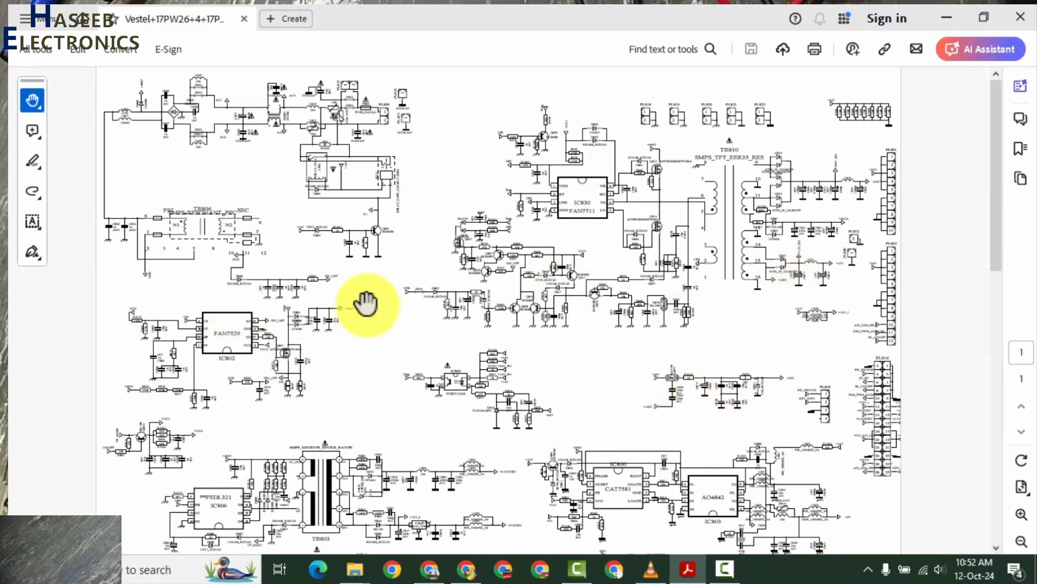
Magnify the schematic onto the EMI filter, L845/L846 chokes, bridge rectifier and relay.
drag(363, 304, 337, 431)
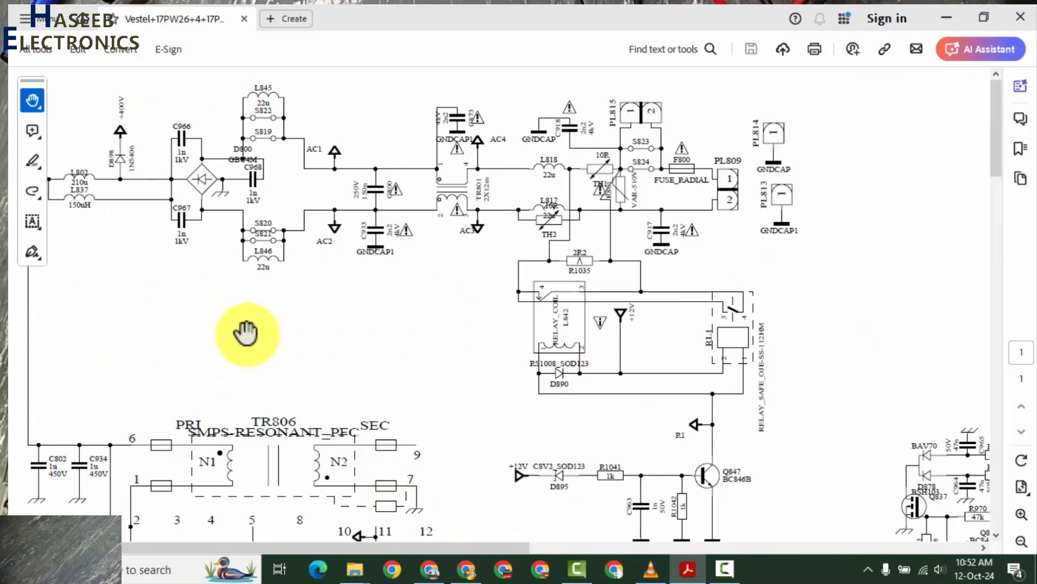
mouse_move(480, 297)
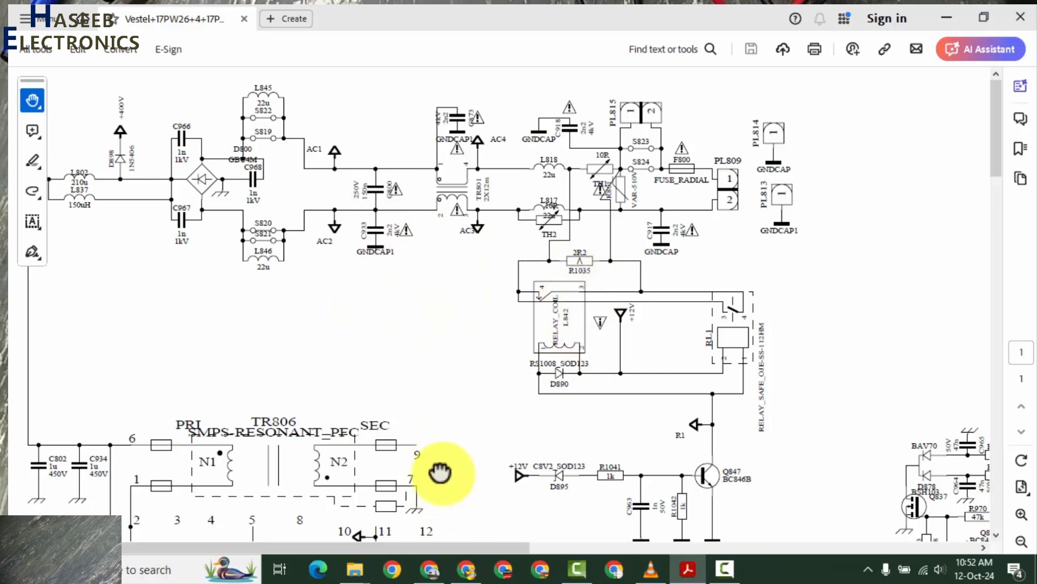
Scroll down past TR806 to the FSDL321 IC806 and TR803 3.3V/5V standby outputs.
scroll(down, 3)
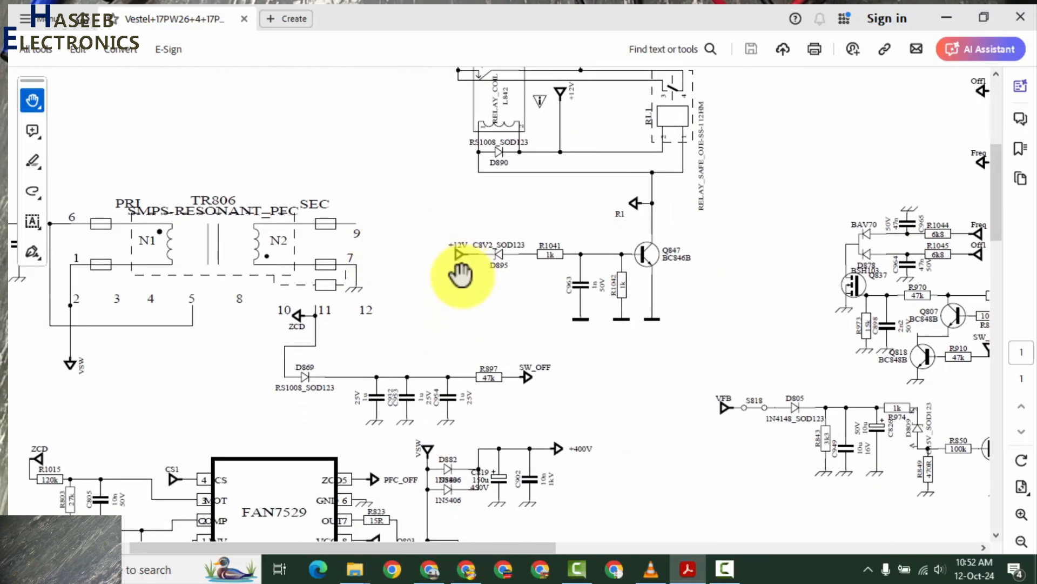
mouse_move(536, 384)
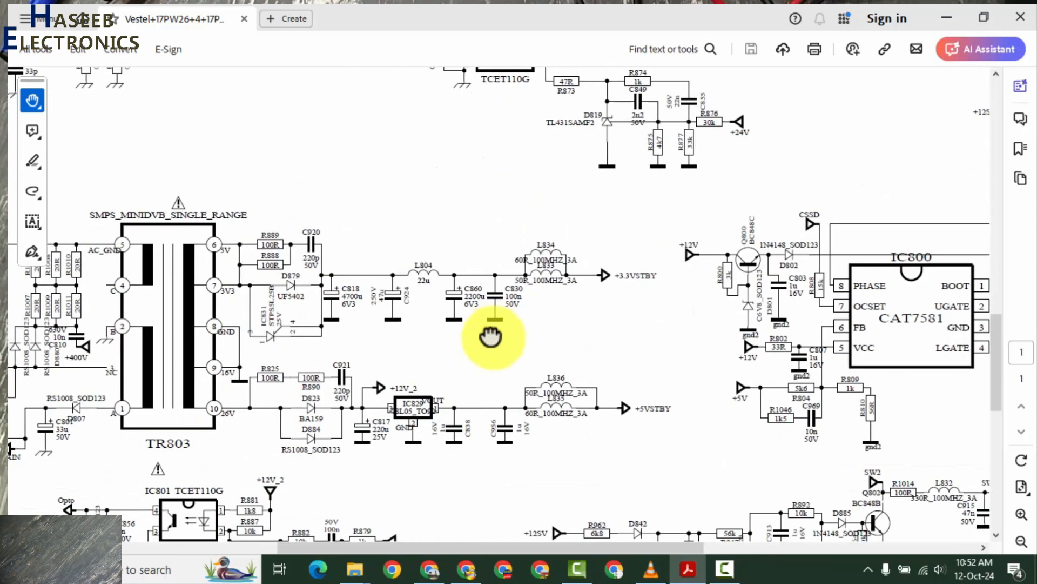
scroll(down, 3)
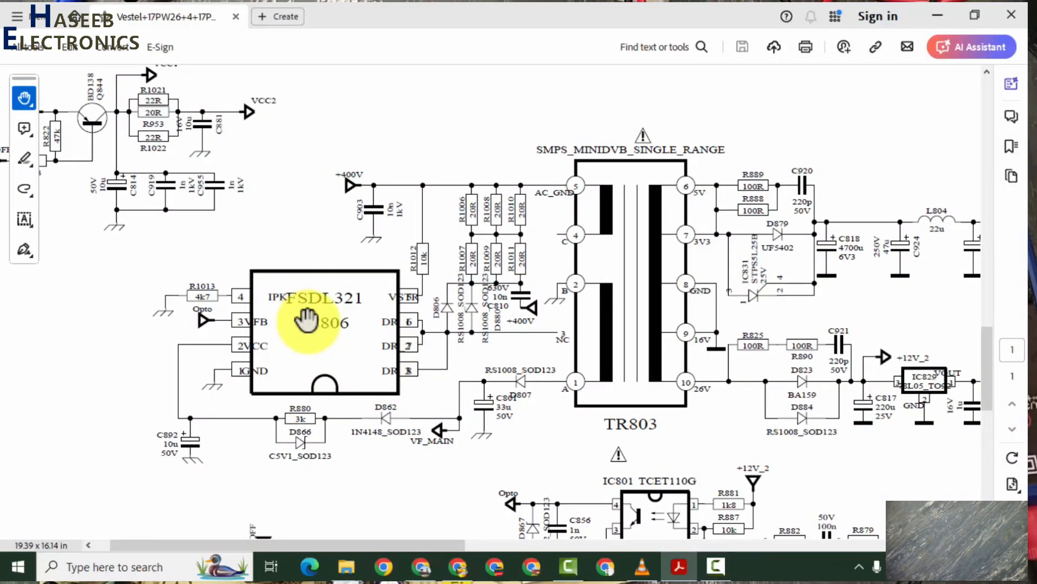
Pan the schematic, ending at the mains input with L818/L817 chokes, TH2 and F800 fuse.
drag(305, 321, 481, 344)
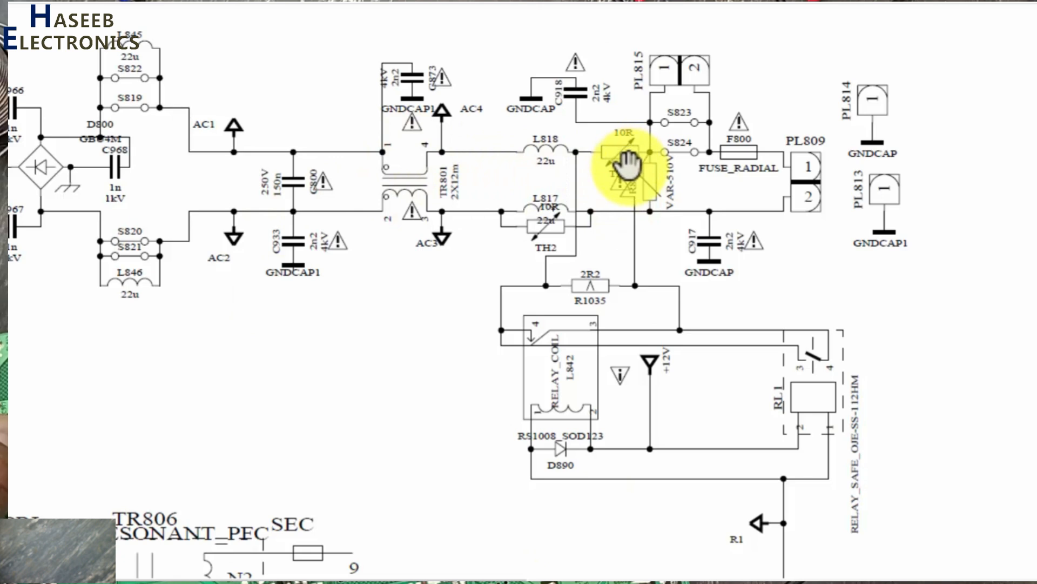
mouse_move(625, 156)
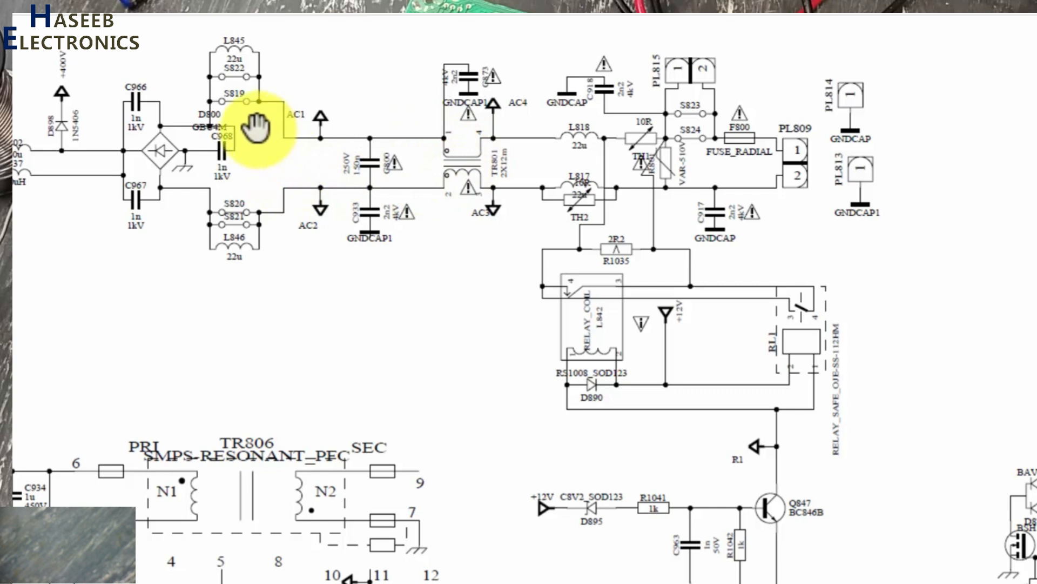
click(255, 135)
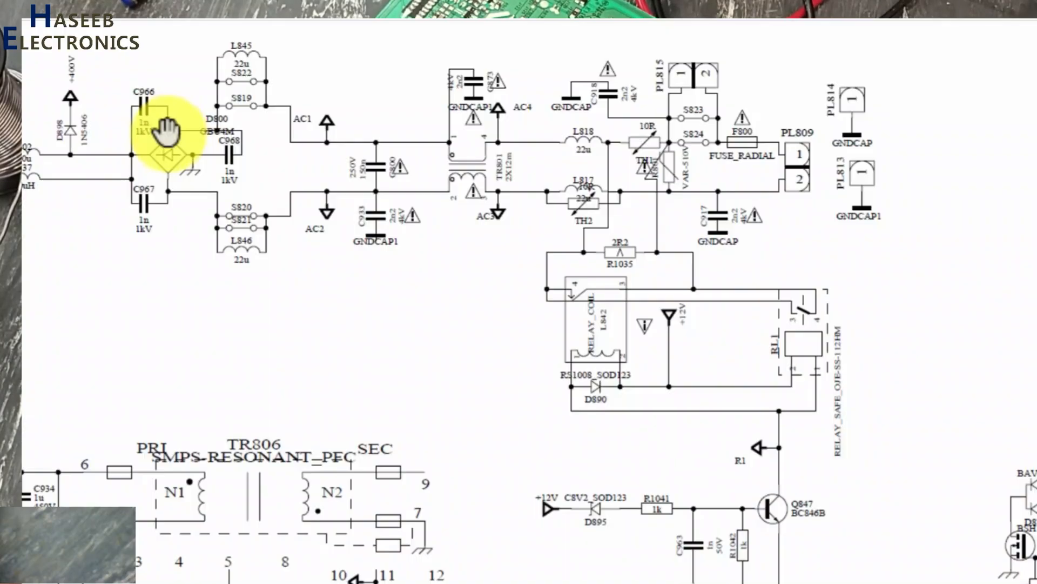
mouse_move(387, 348)
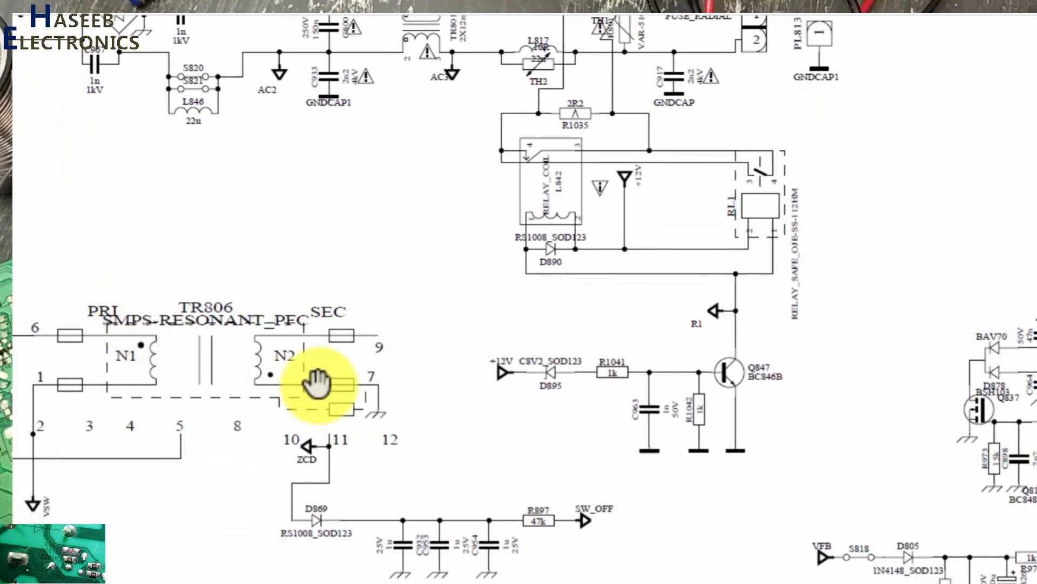
mouse_move(450, 304)
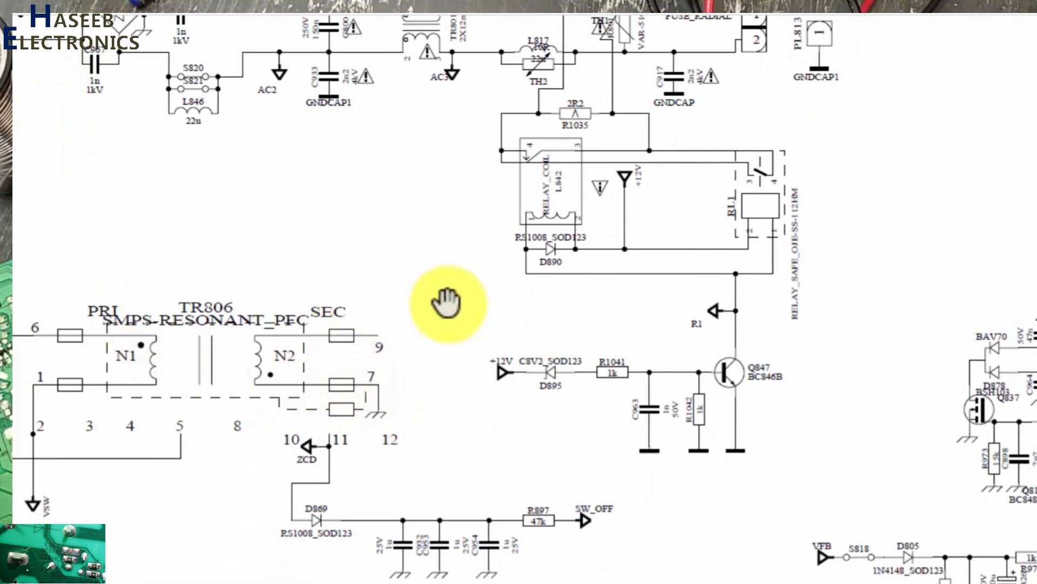